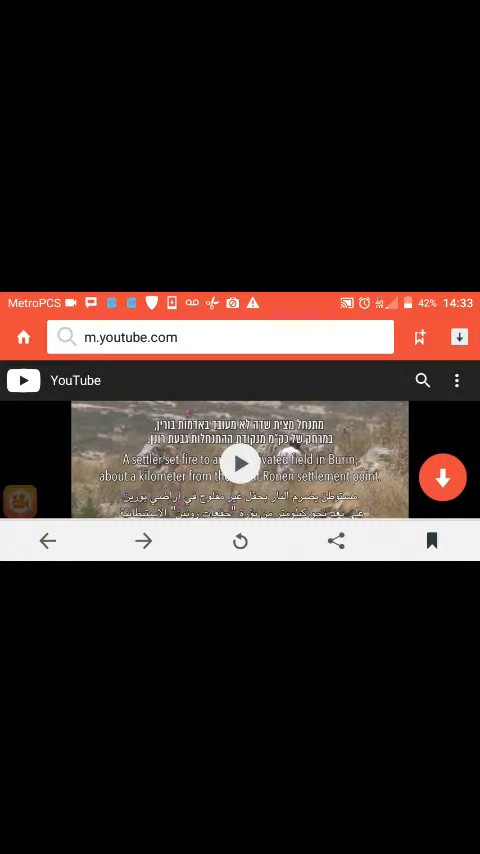
Start playback of the YouTube video about settlers torching fields in Burin
left_click(240, 462)
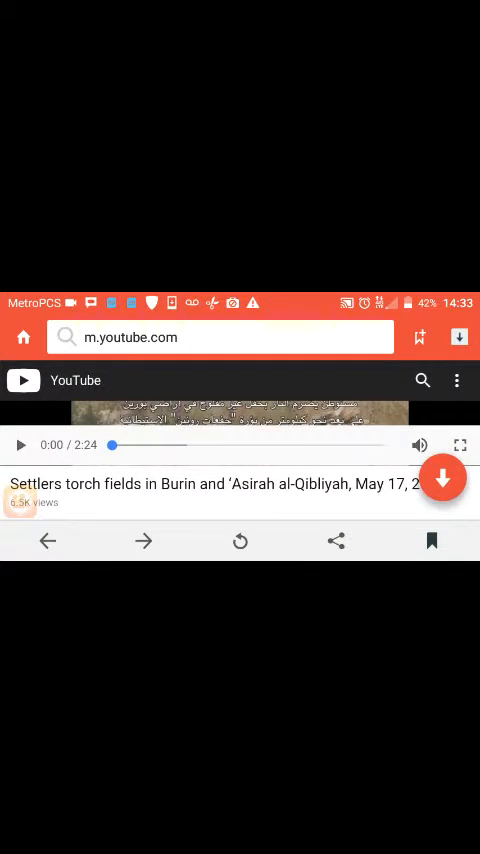
left_click(19, 445)
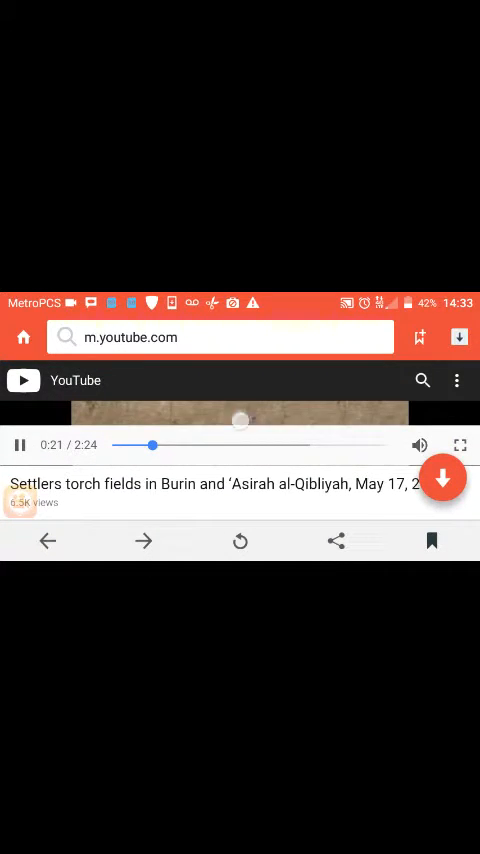